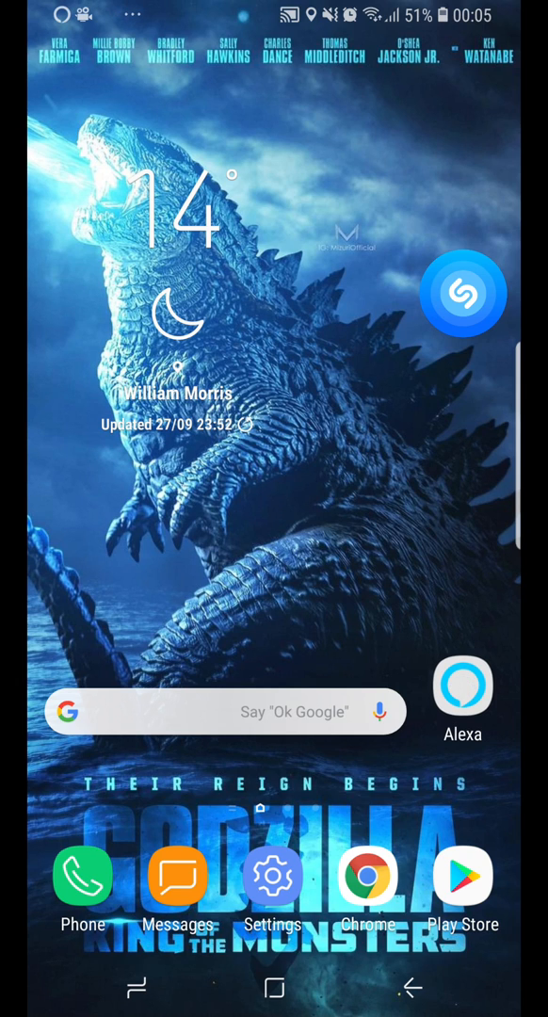
Swipe across the Android home screen to reach and launch the Amazon Alexa app.
scroll(left, 3)
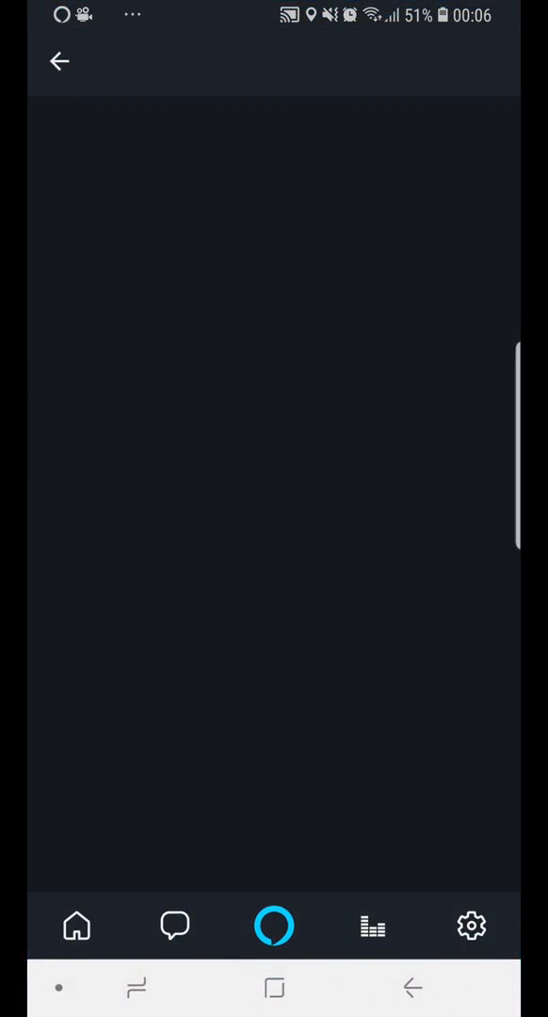
Open Settings, then Alexa Account, then the Alexa Voice Responses page.
click(471, 927)
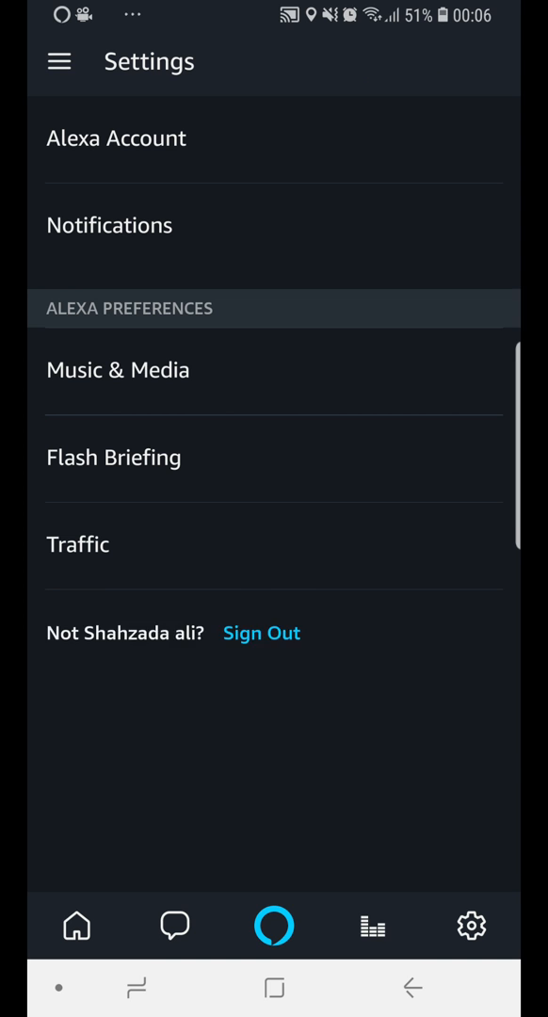
click(57, 62)
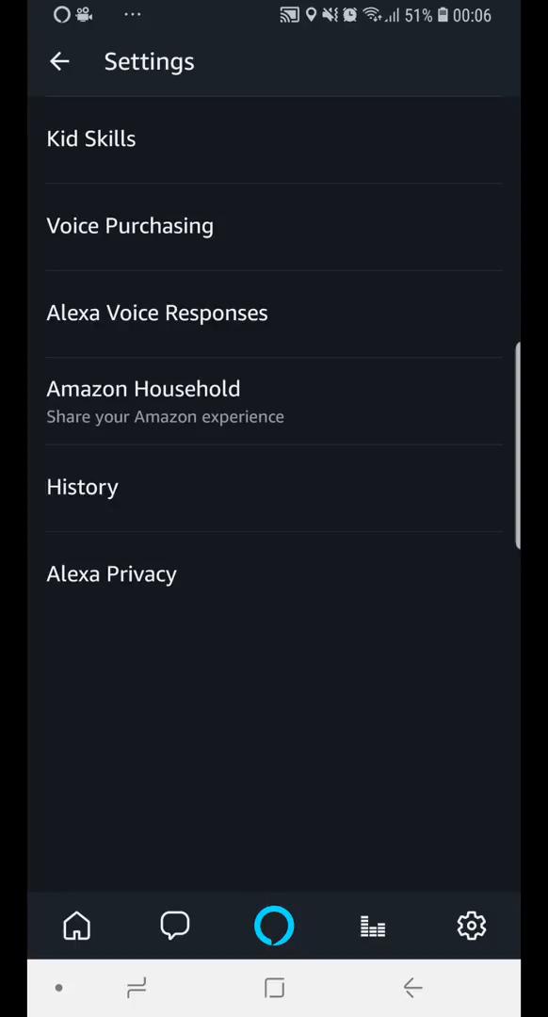
click(156, 312)
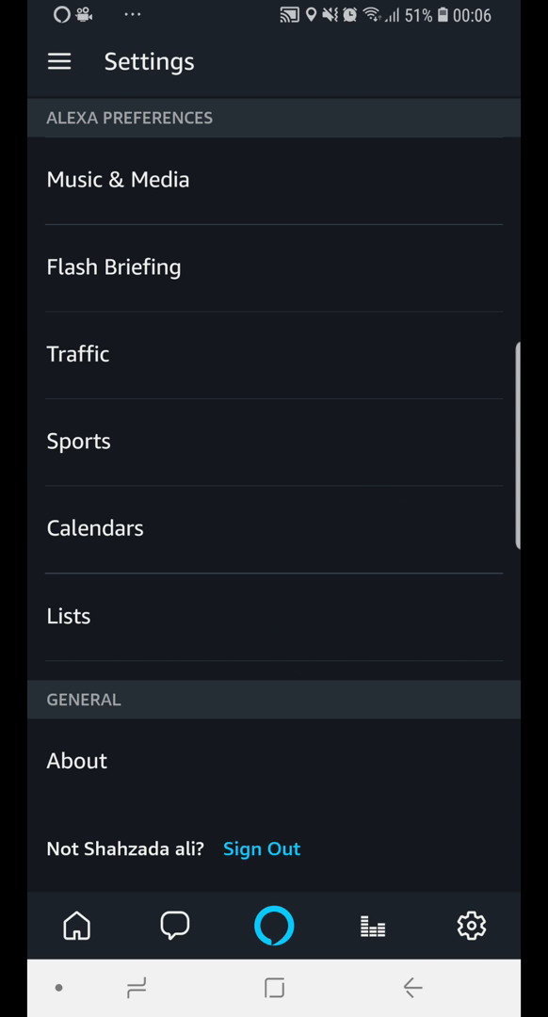
View the About page's host name and client and bridge versions, then go back.
click(77, 760)
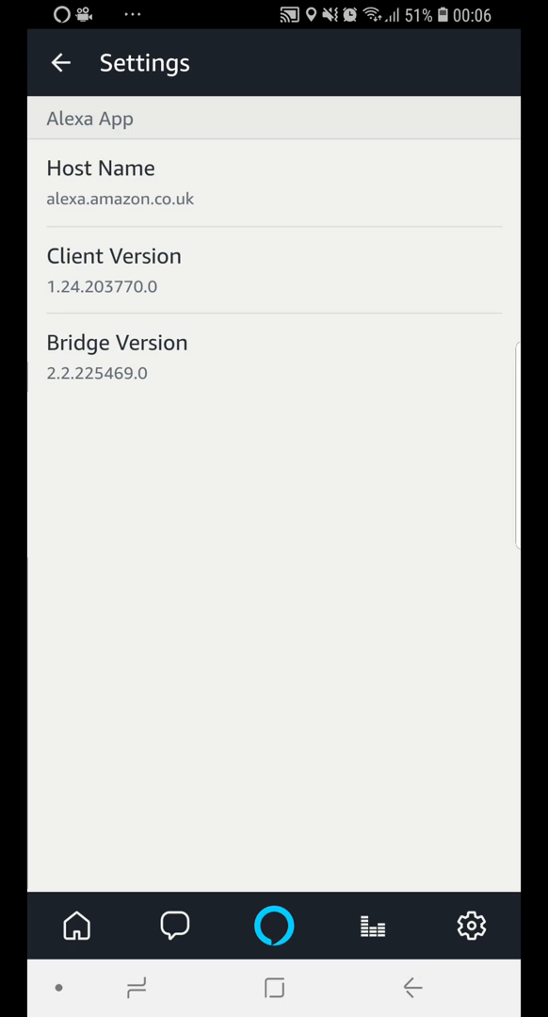
click(59, 63)
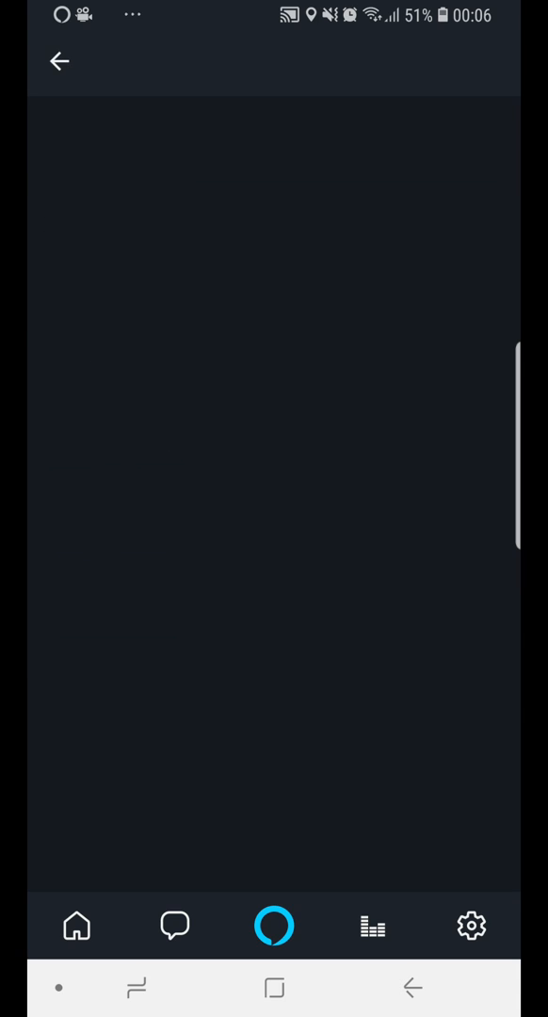
Reopen Alexa Account > Alexa Voice Responses, then exit and pull down the notification panel.
click(470, 926)
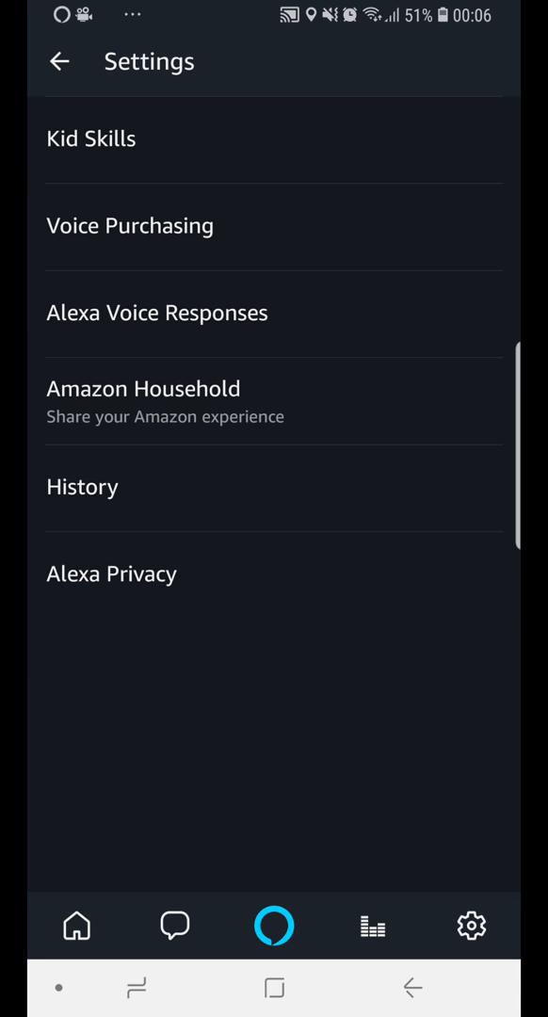
click(157, 313)
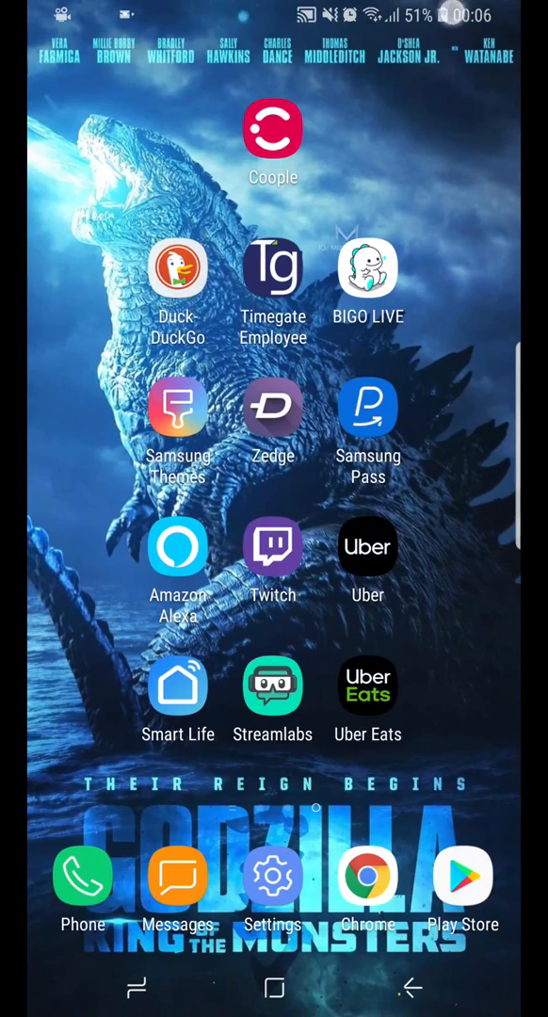
scroll(down, 3)
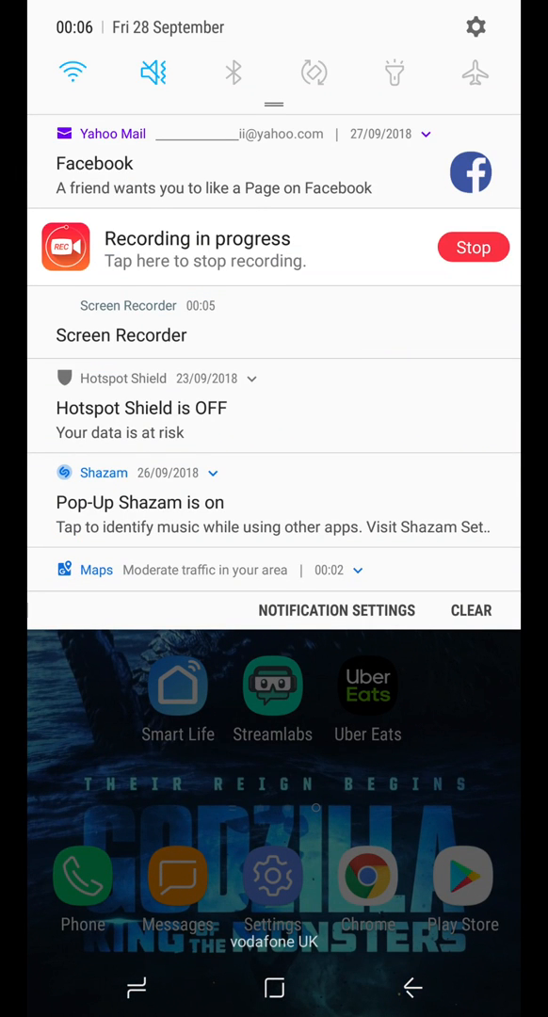